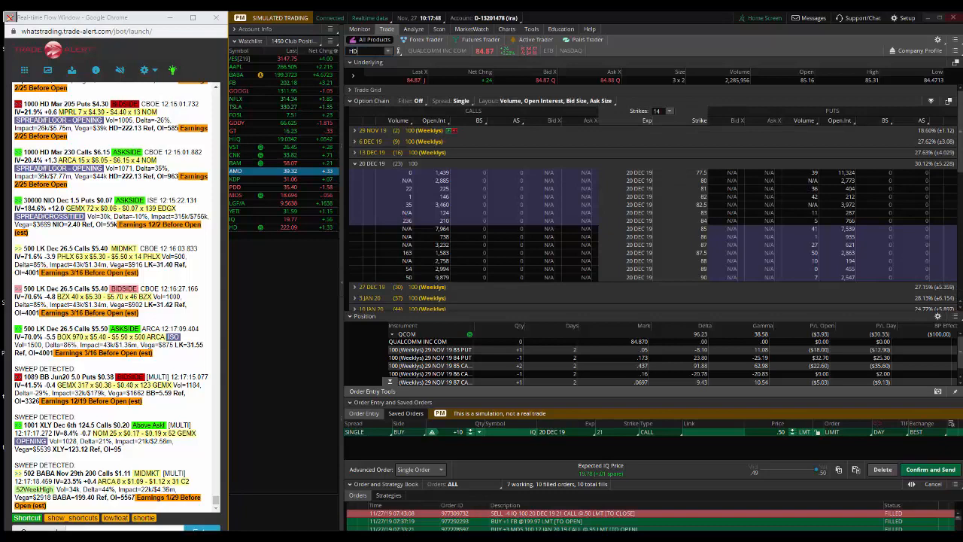
# - Load the Home Depot (HD) option chain in place of Qualcomm
pyautogui.write('HD')
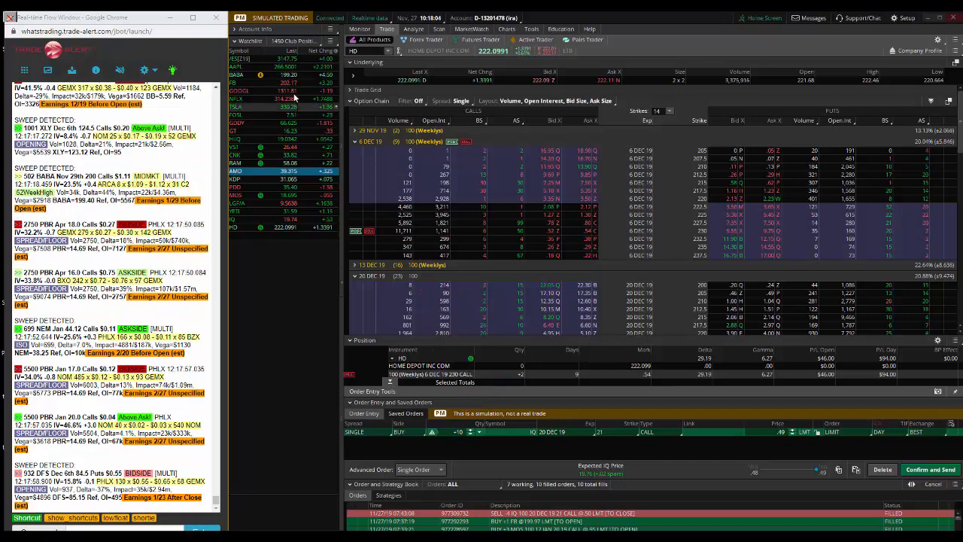
pyautogui.click(360, 29)
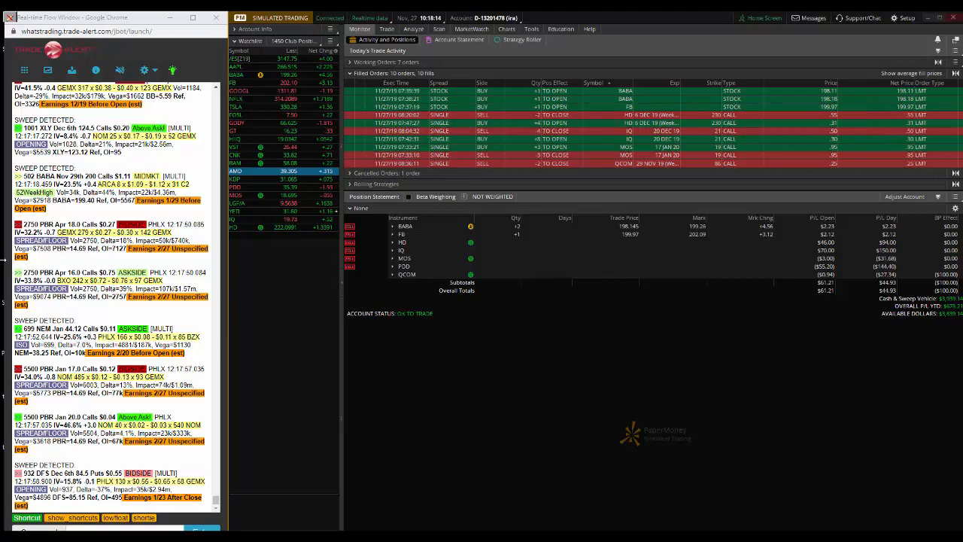
pyautogui.click(386, 29)
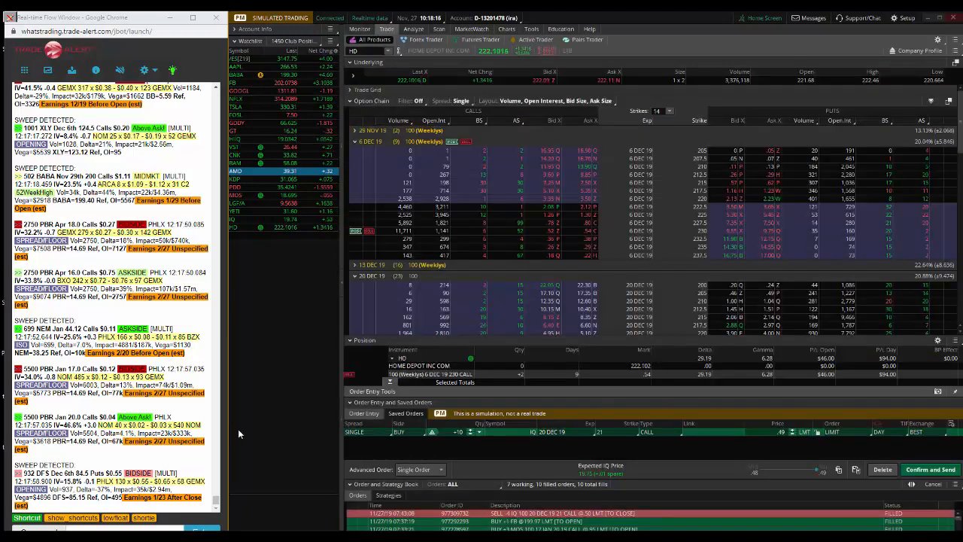